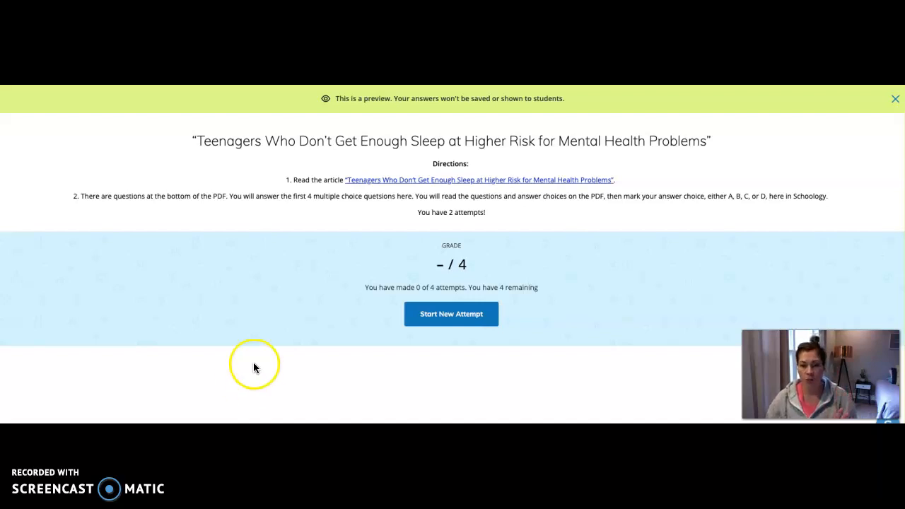
mouse_move(522, 249)
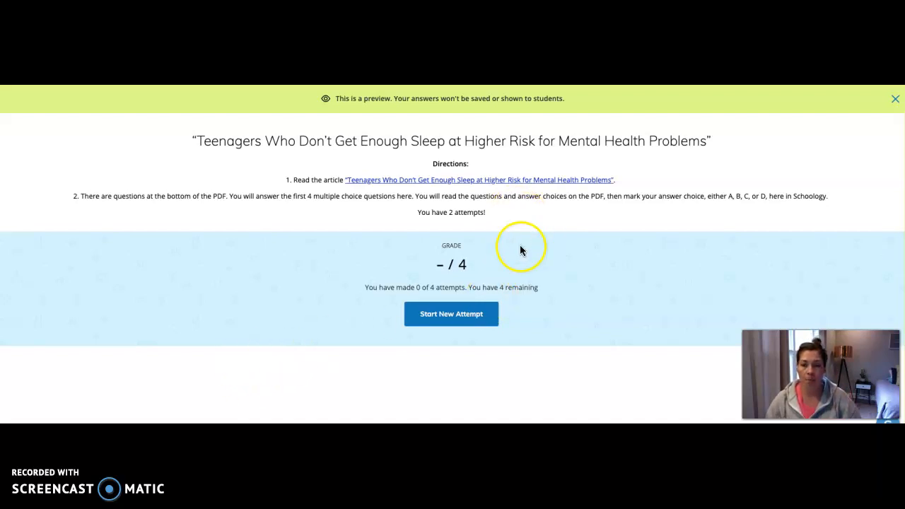
mouse_move(502, 187)
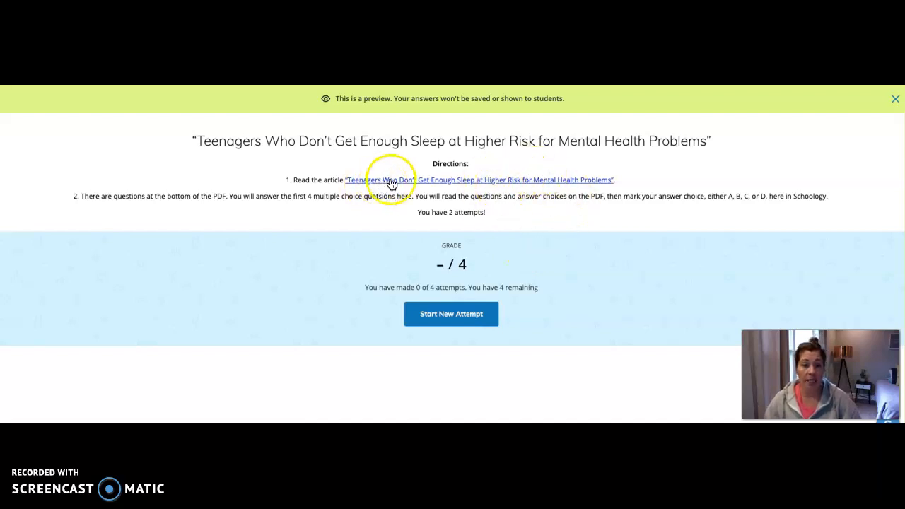
mouse_move(502, 184)
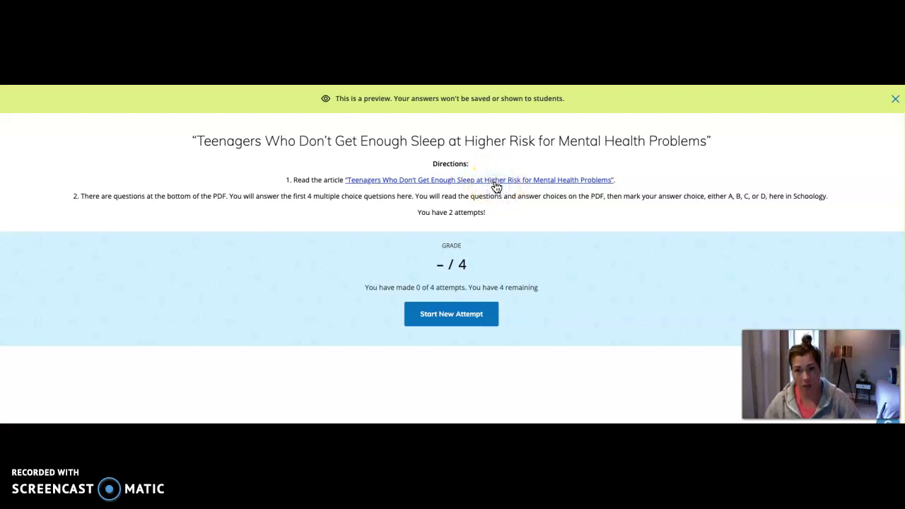
- Exit the student preview of the sleep-article assessment
left_click(479, 179)
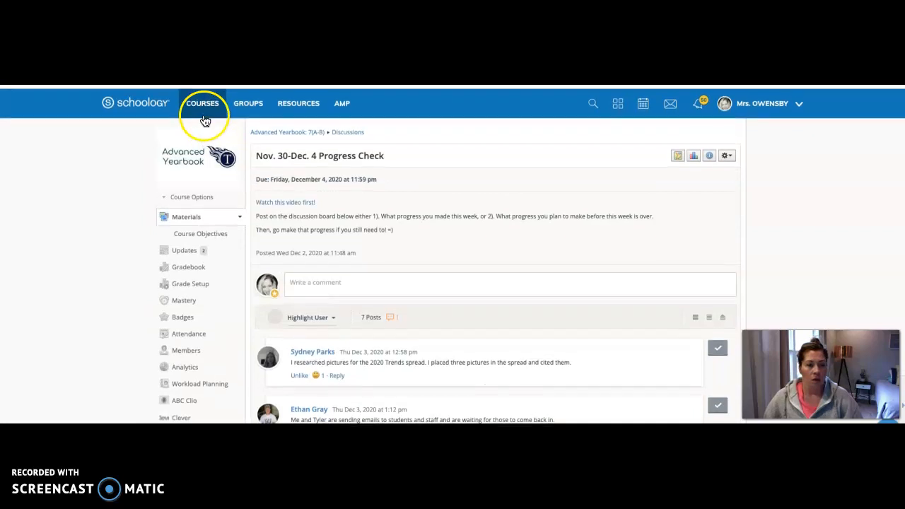
- From Courses, expand Unit 2 and the Nov. 23-24 folder and open the article assessment
left_click(202, 103)
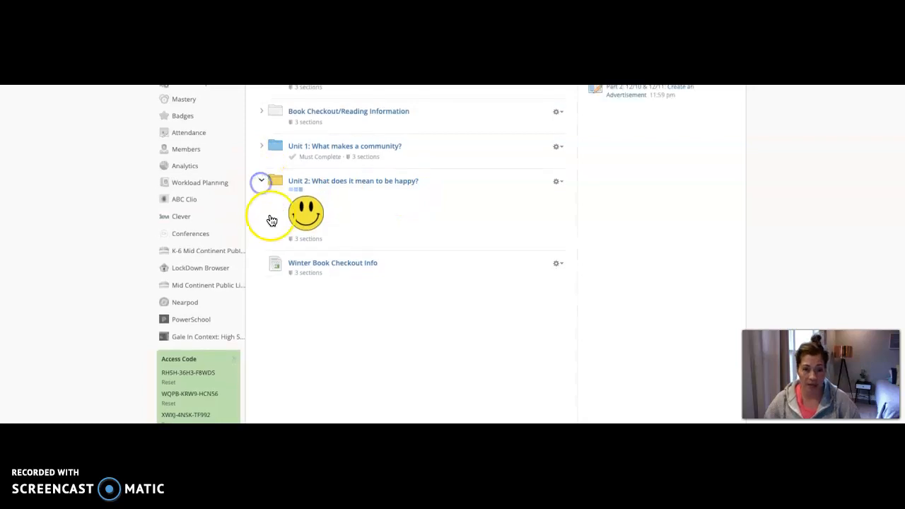
left_click(260, 181)
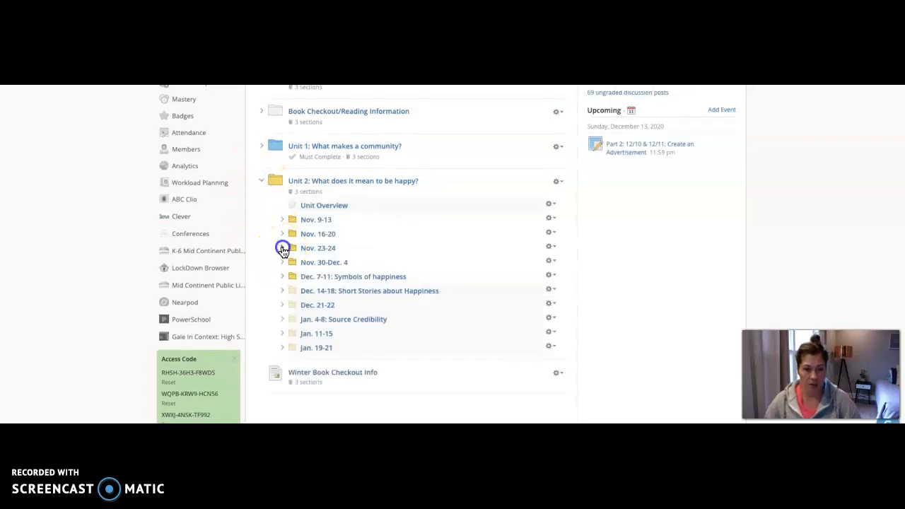
left_click(283, 248)
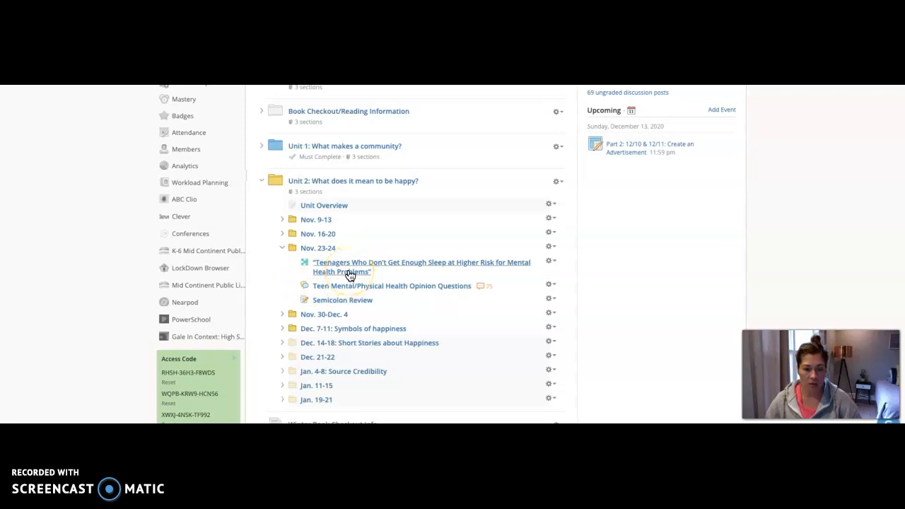
left_click(421, 266)
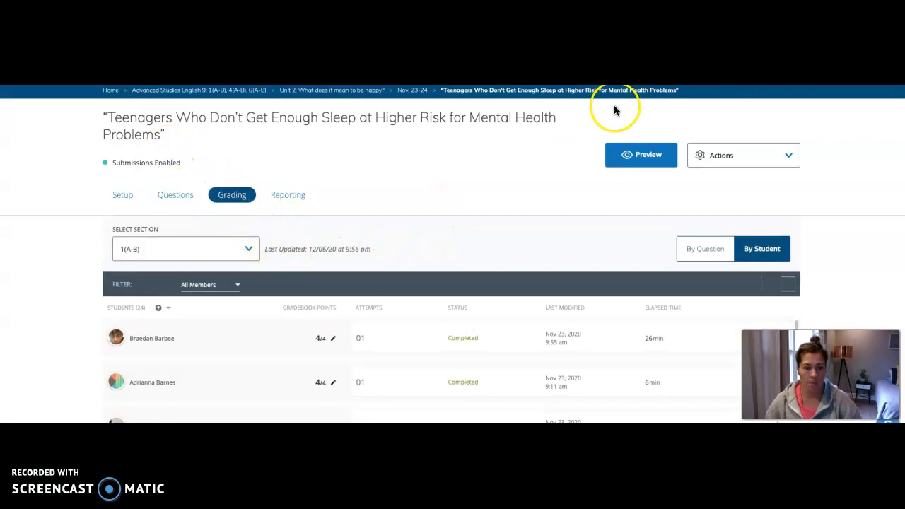
mouse_move(395, 201)
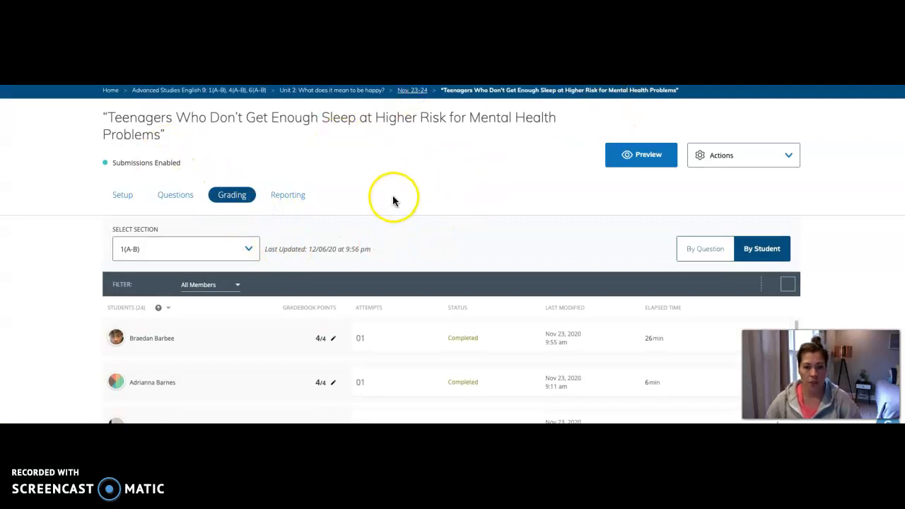
- Return to the Nov. 23-24 folder and open the Teen Mental/Physical Health Opinion Questions discussion
left_click(412, 90)
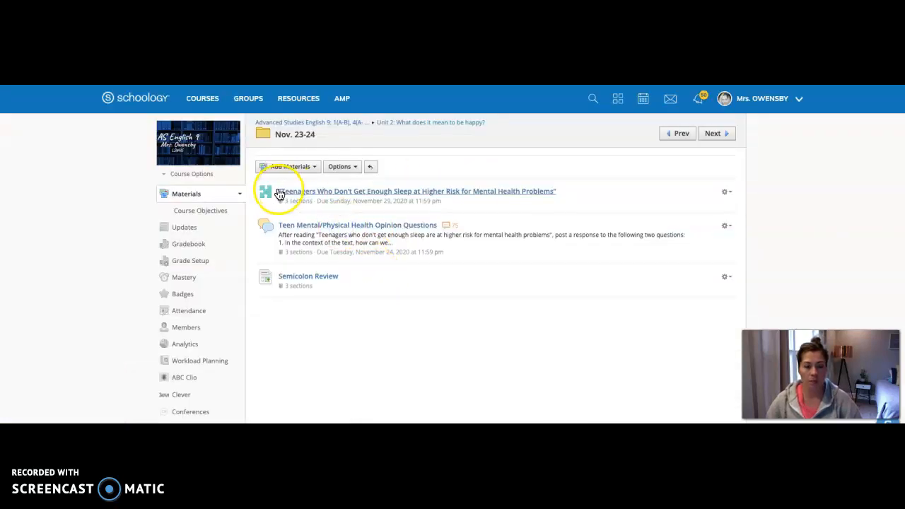
left_click(356, 224)
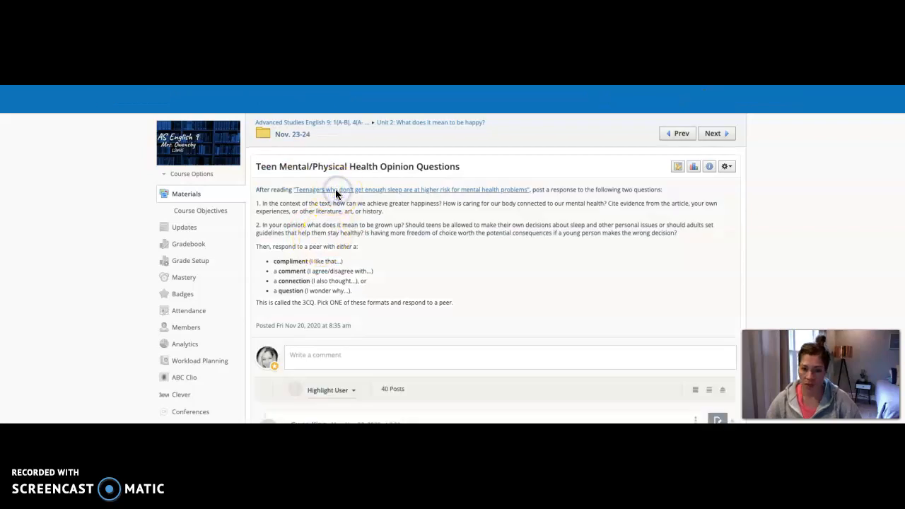
- Open the CommonLit article PDF linked in the discussion prompt
left_click(410, 190)
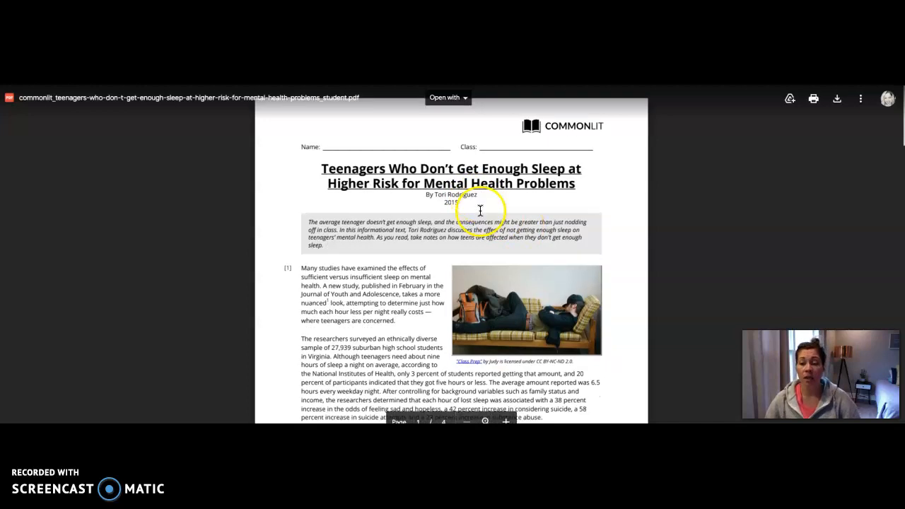
- Scroll the PDF to the Text-Dependent Questions with their A–D answer choices
scroll("down", 3)
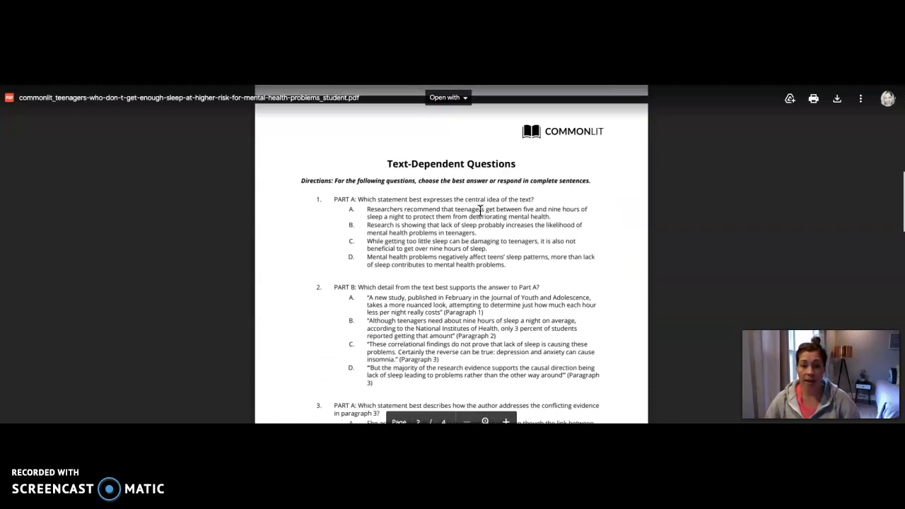
scroll("down", 3)
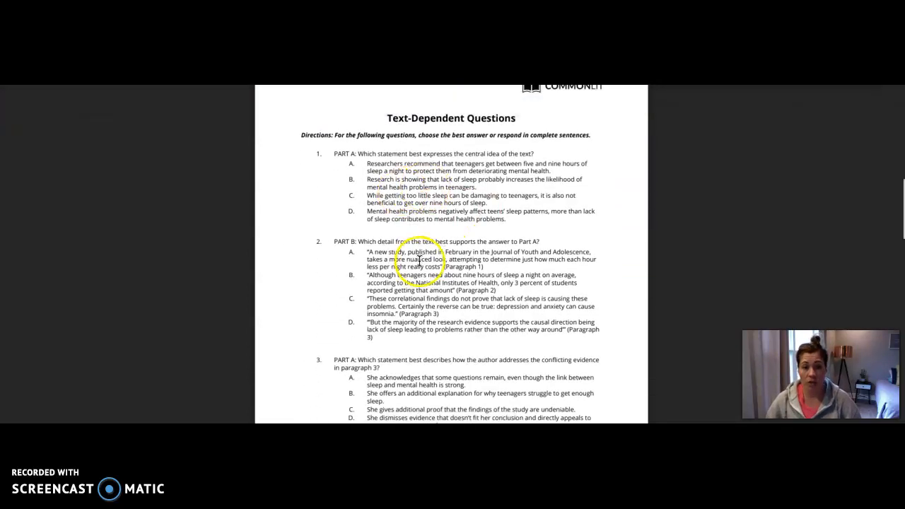
scroll("down", 3)
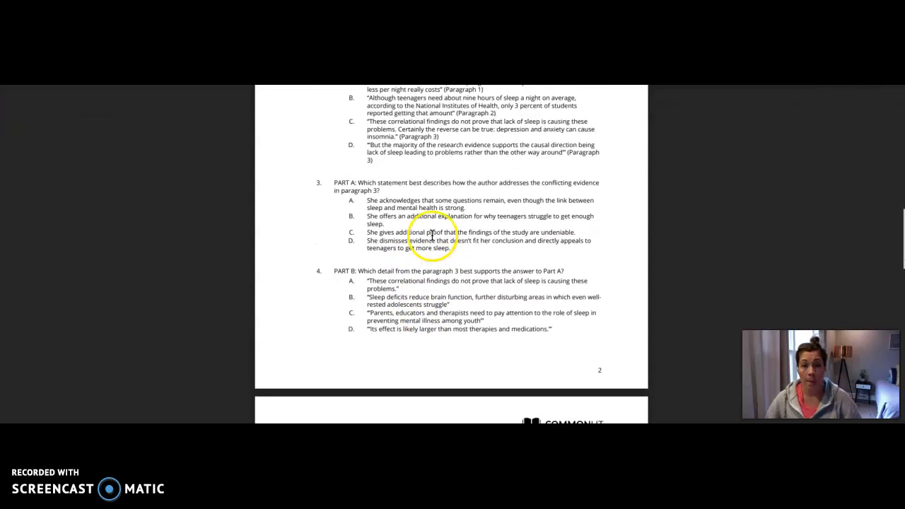
scroll("up", 3)
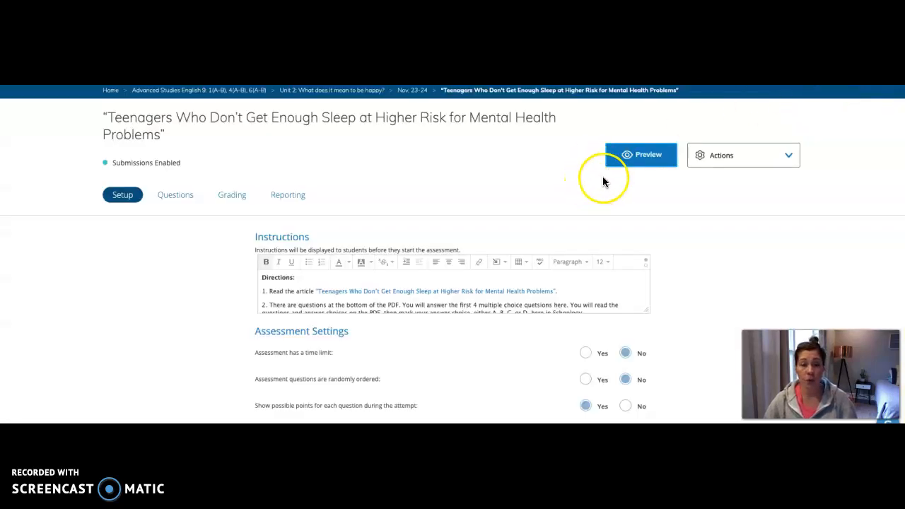
- Preview the assessment as a student and start a new attempt
left_click(639, 154)
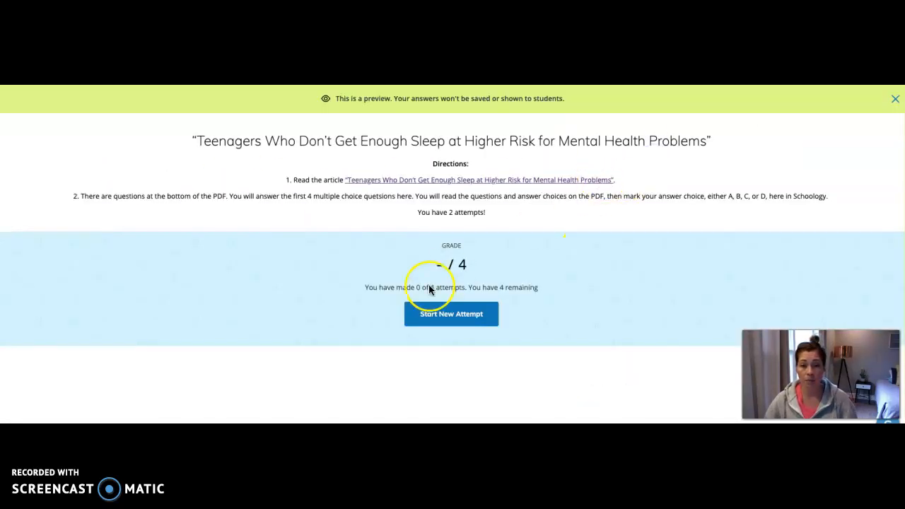
left_click(451, 314)
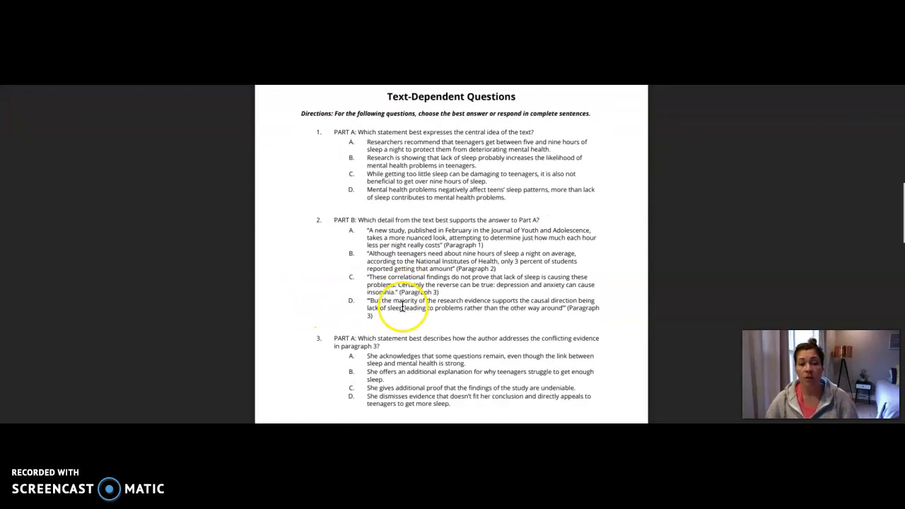
- Scroll the PDF to questions 1 and 2 (Part A and Part B) with their choices
scroll("down", 3)
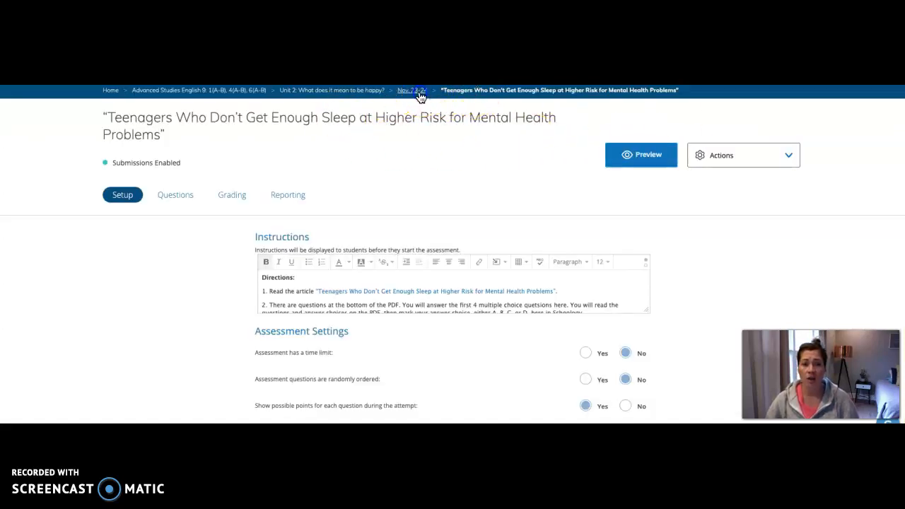
- Return to the Nov. 23-24 folder and open another item in it
left_click(411, 90)
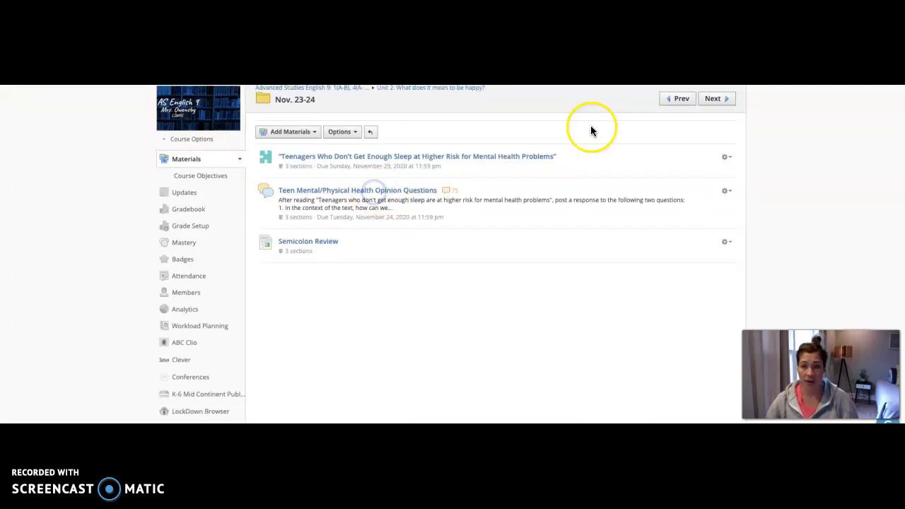
left_click(356, 189)
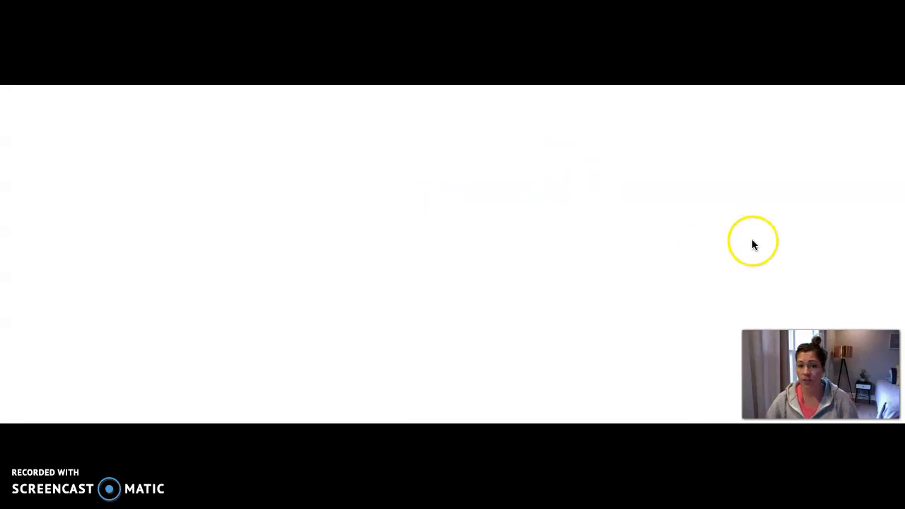
mouse_move(274, 357)
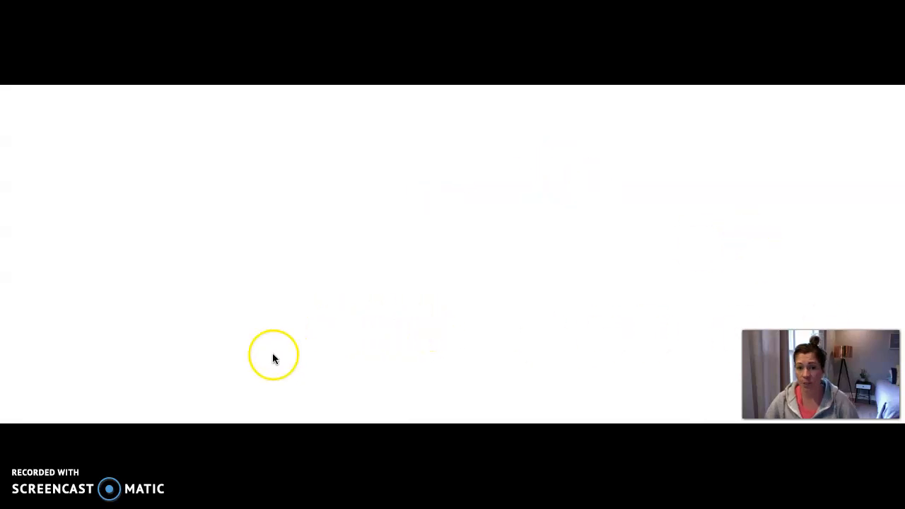